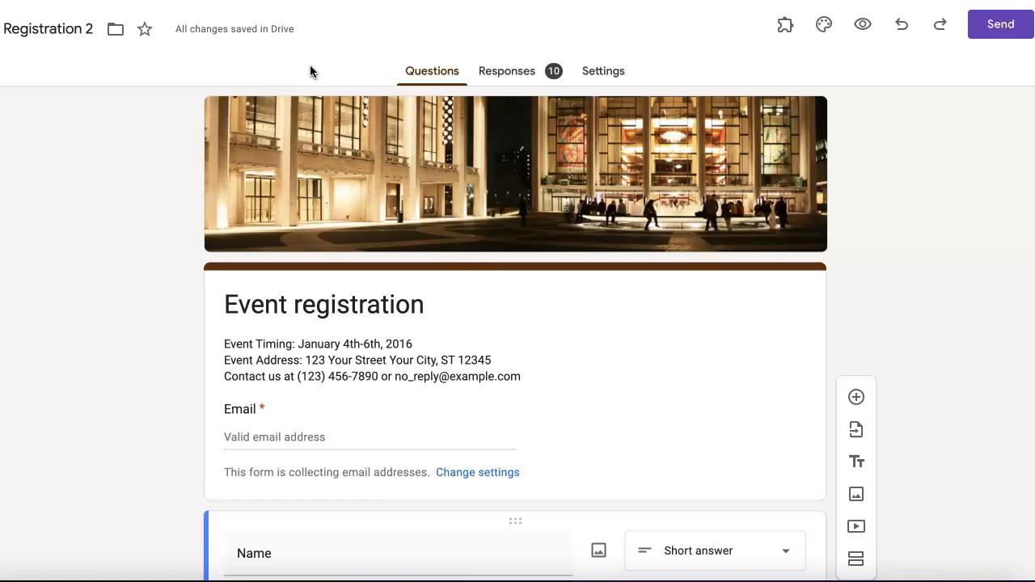
mouse_move(696, 224)
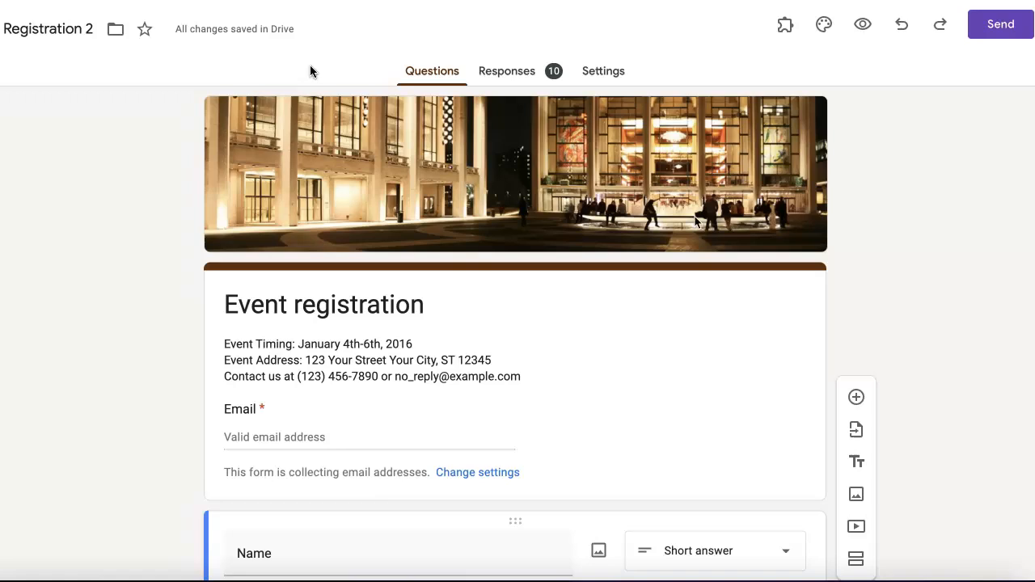
mouse_move(699, 224)
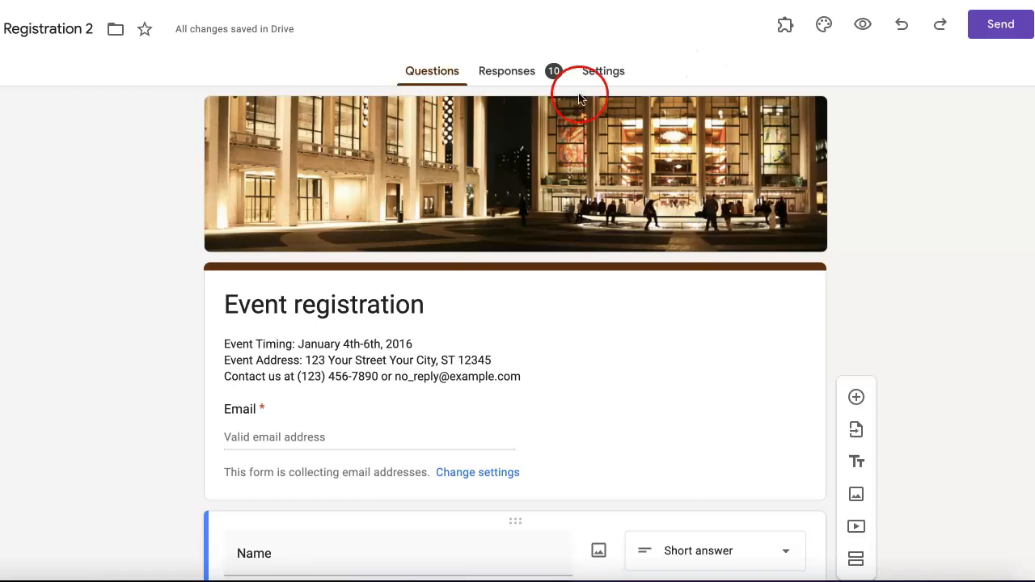
mouse_move(508, 89)
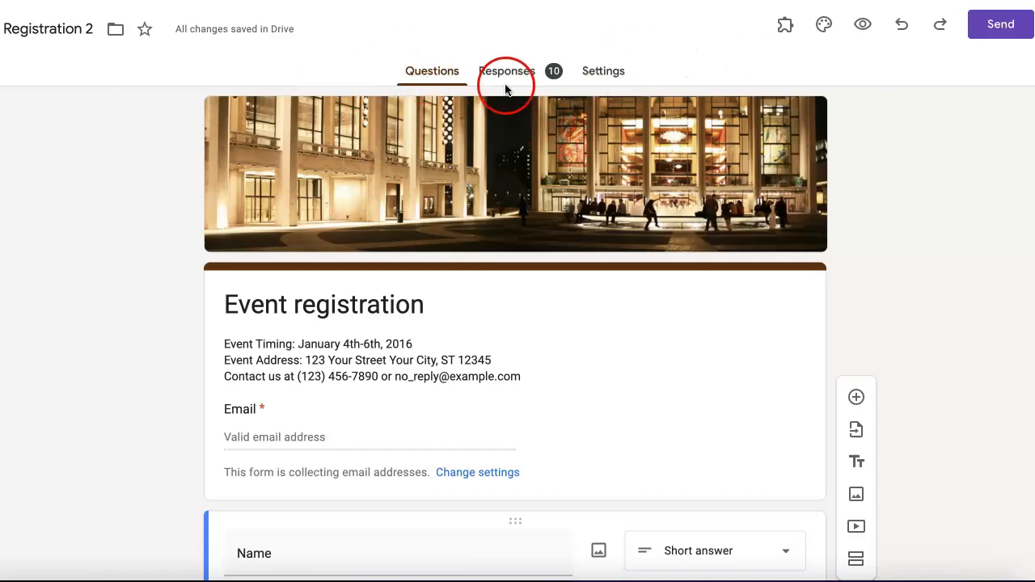
mouse_move(582, 78)
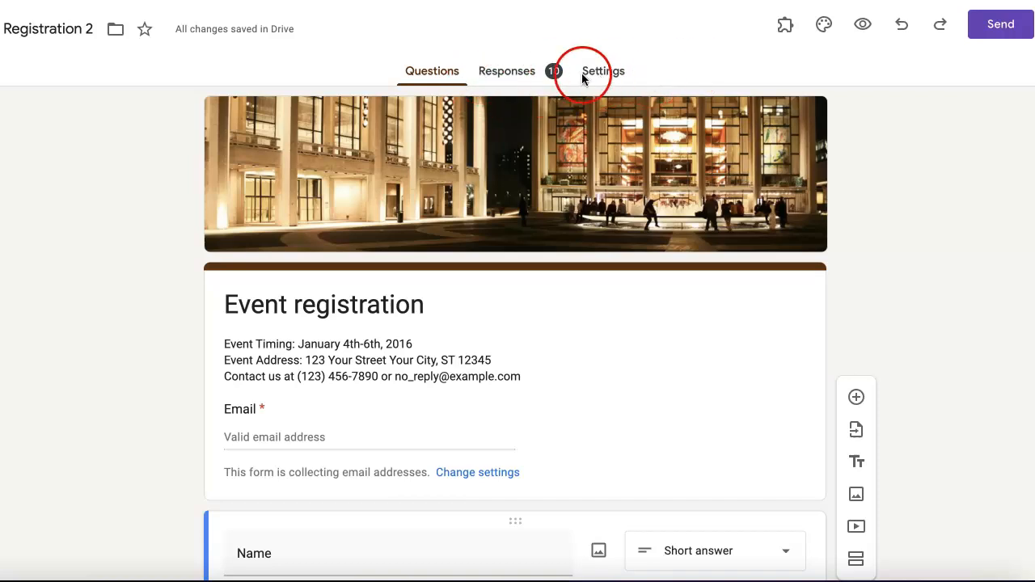
Step: Show the form's Settings with the Responses section expanded down to Limit to 1 response
click(602, 71)
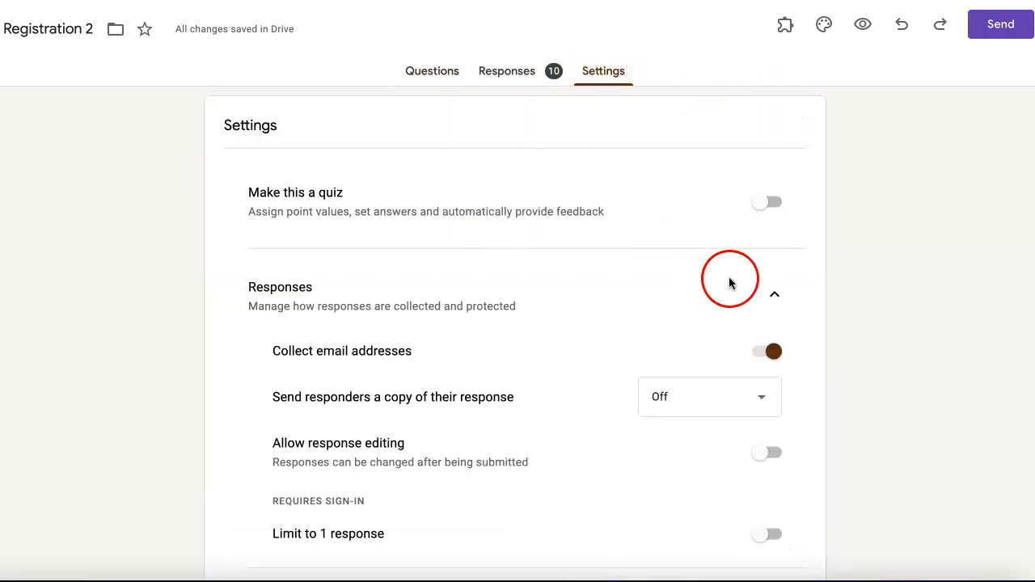
click(773, 294)
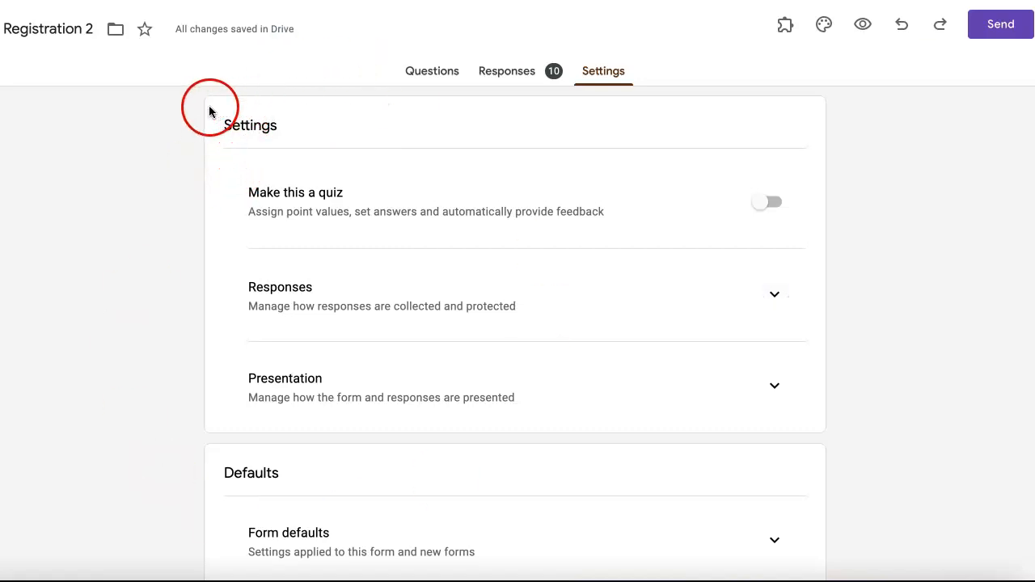
mouse_move(309, 284)
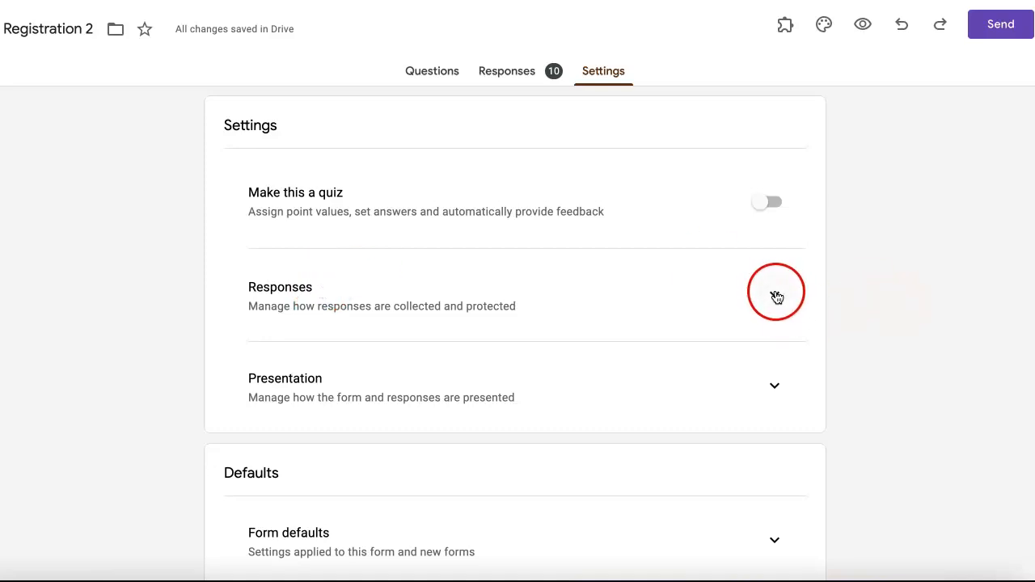
click(775, 293)
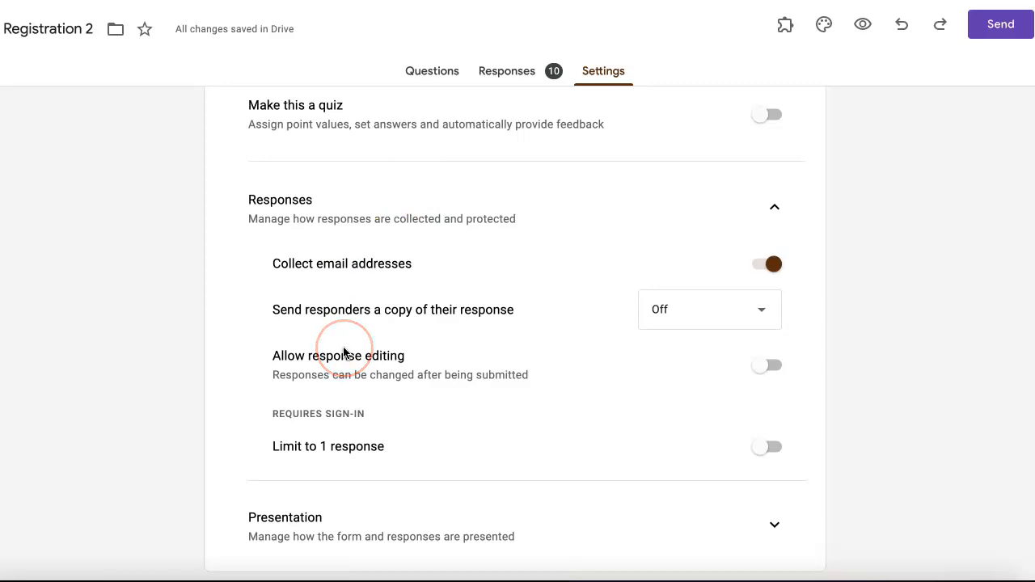
scroll(down, 3)
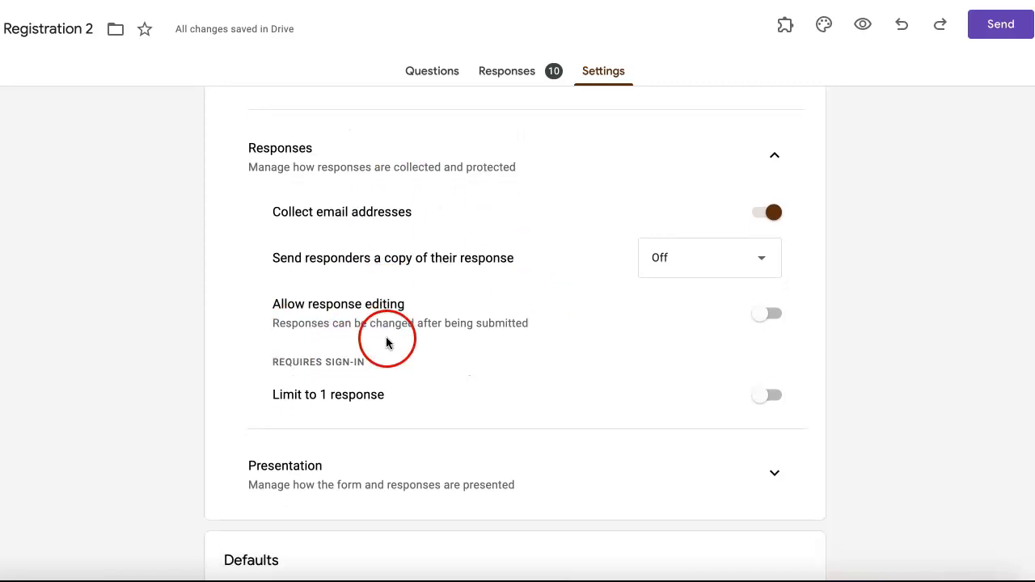
mouse_move(359, 404)
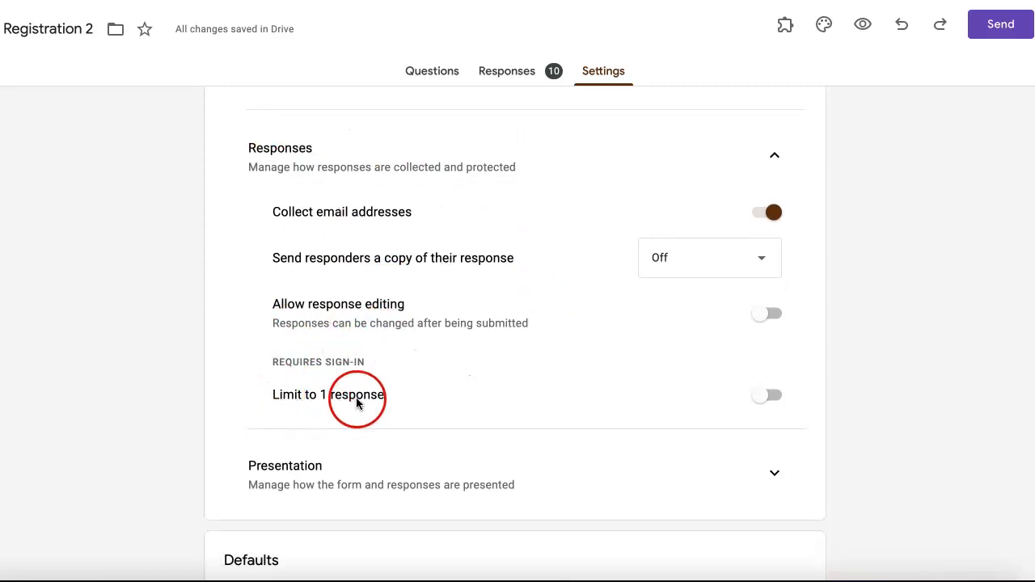
mouse_move(757, 401)
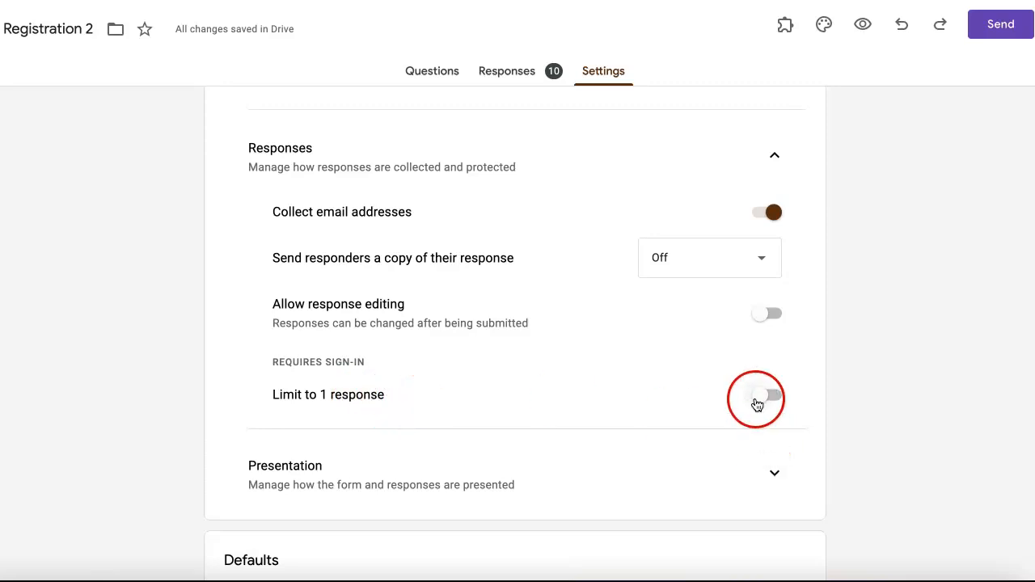
Step: Switch on Limit to 1 response so each respondent must sign in and submit once
click(767, 398)
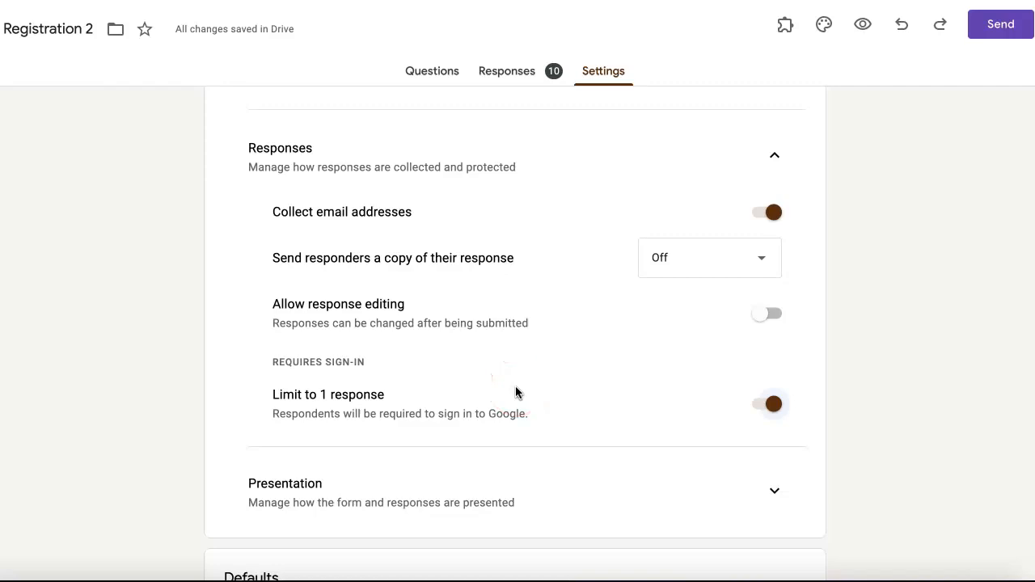
mouse_move(626, 424)
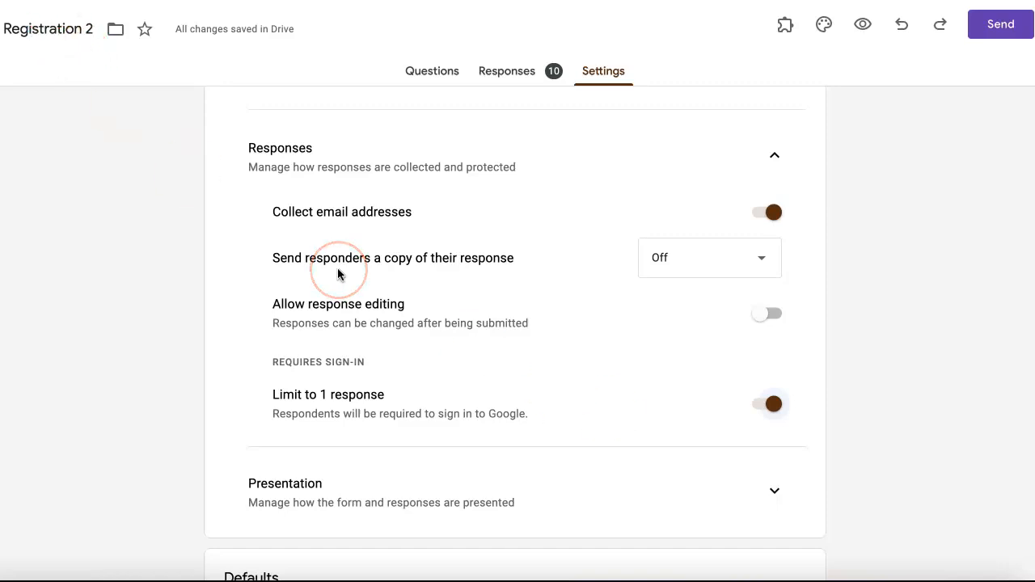
mouse_move(668, 230)
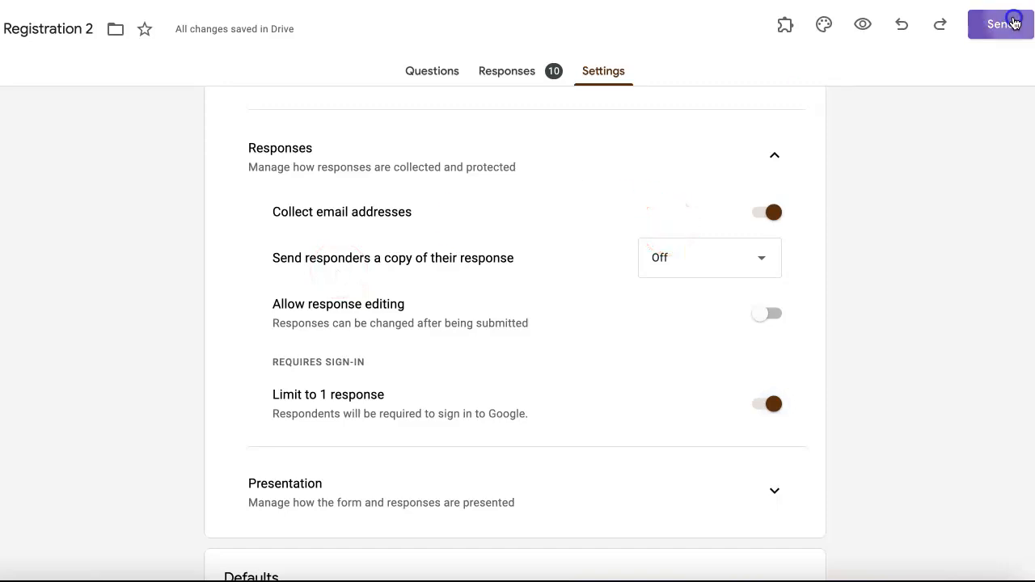
Step: View the live Event registration form as a respondent and fill in the answers
click(1000, 25)
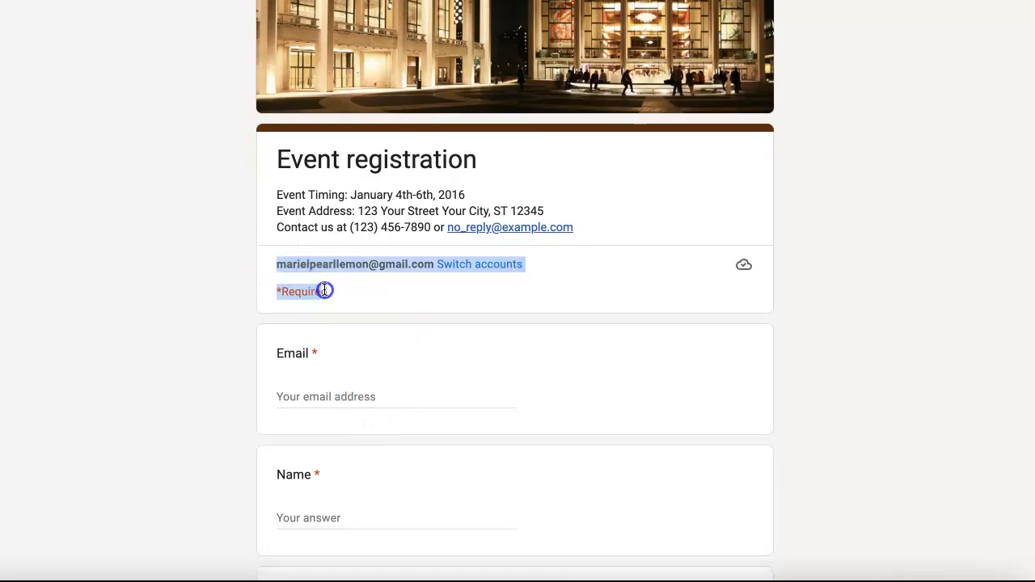
scroll(down, 3)
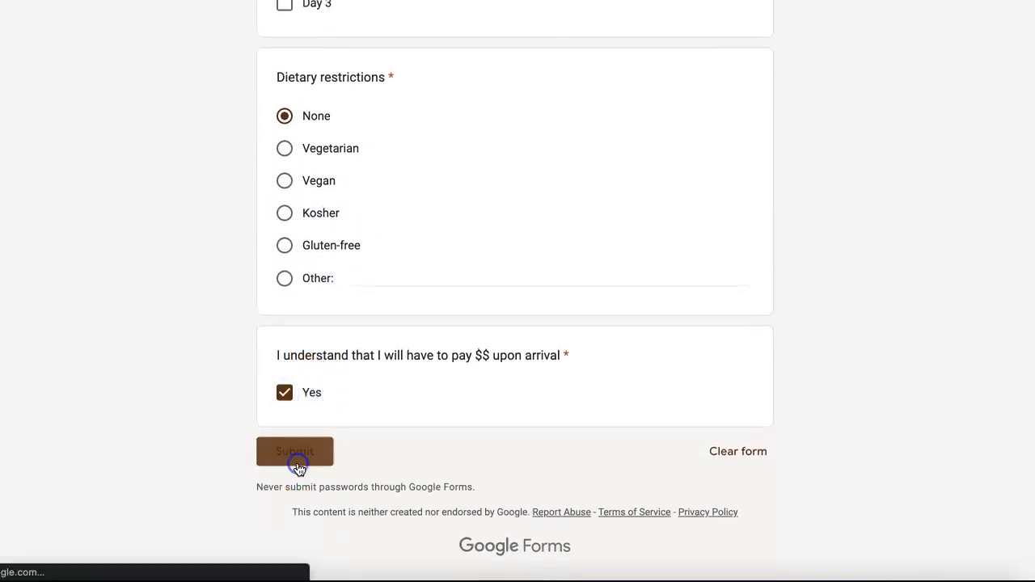
Step: Submit the registration and see the response-received confirmation
click(294, 452)
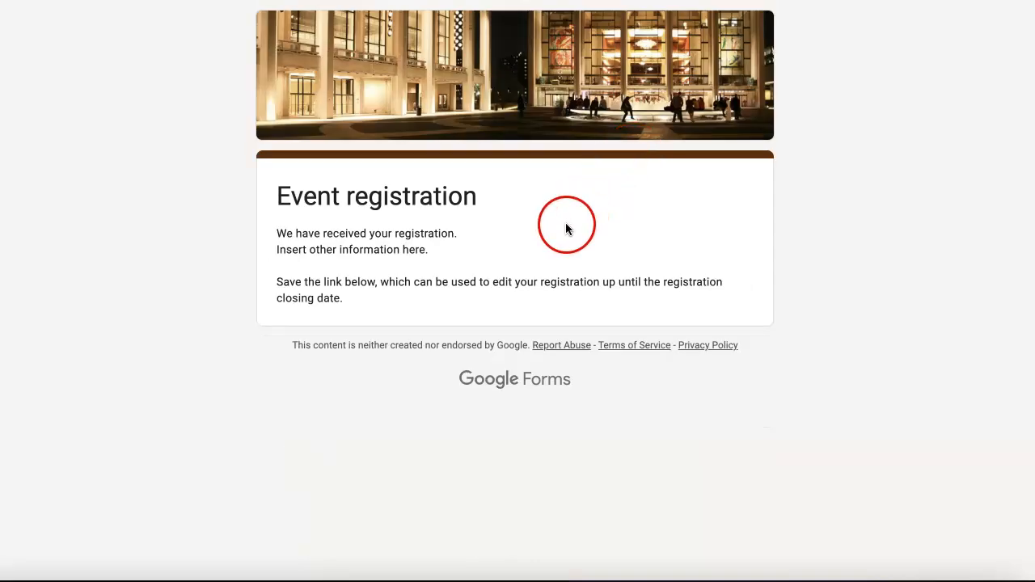
mouse_move(689, 169)
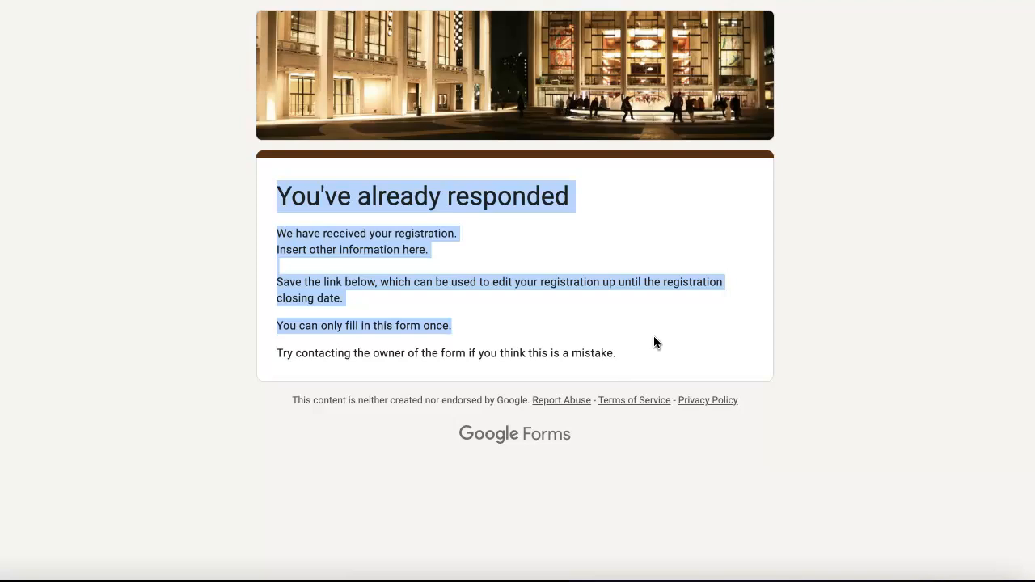
mouse_move(36, 100)
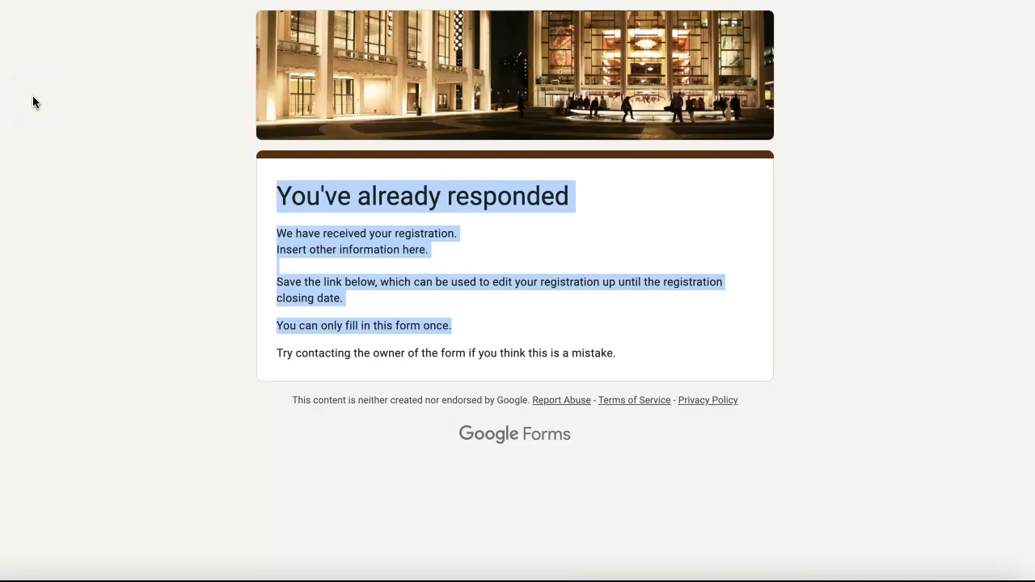